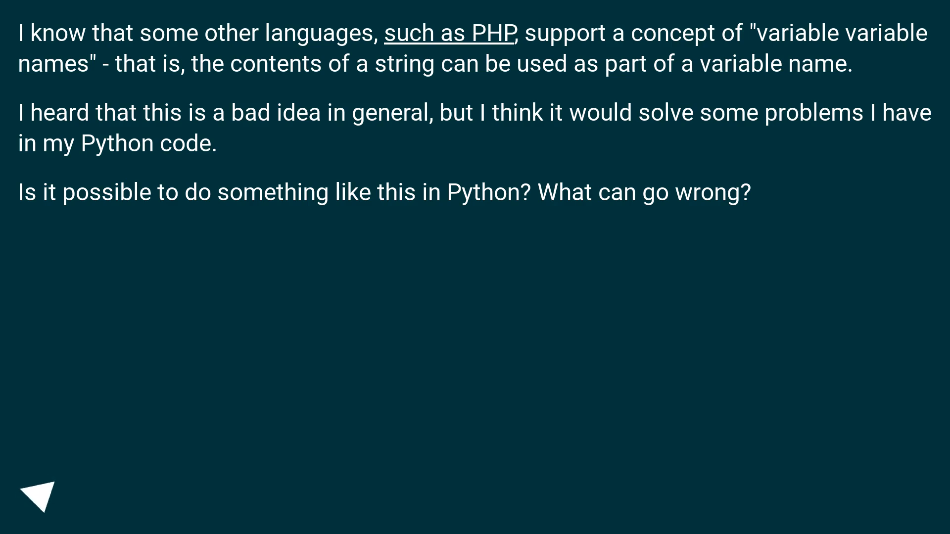
click(42, 495)
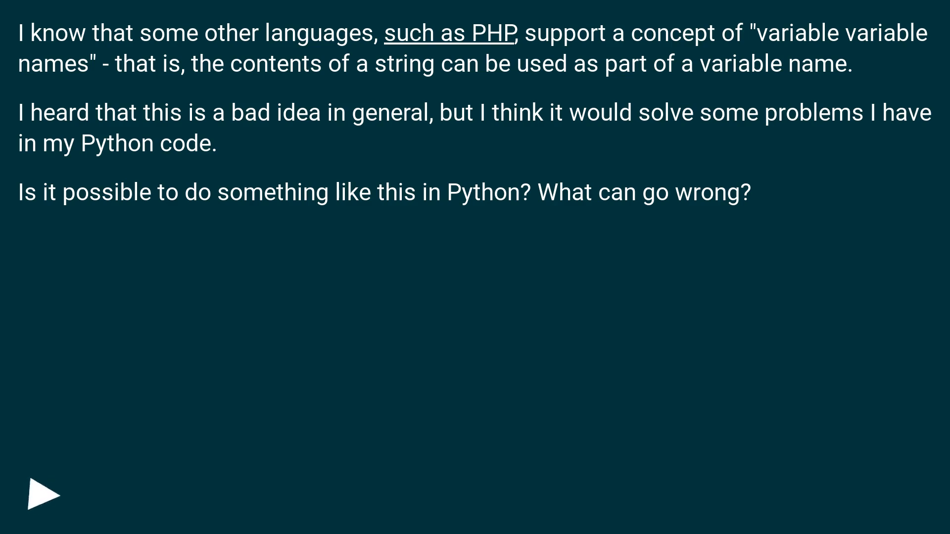
click(44, 494)
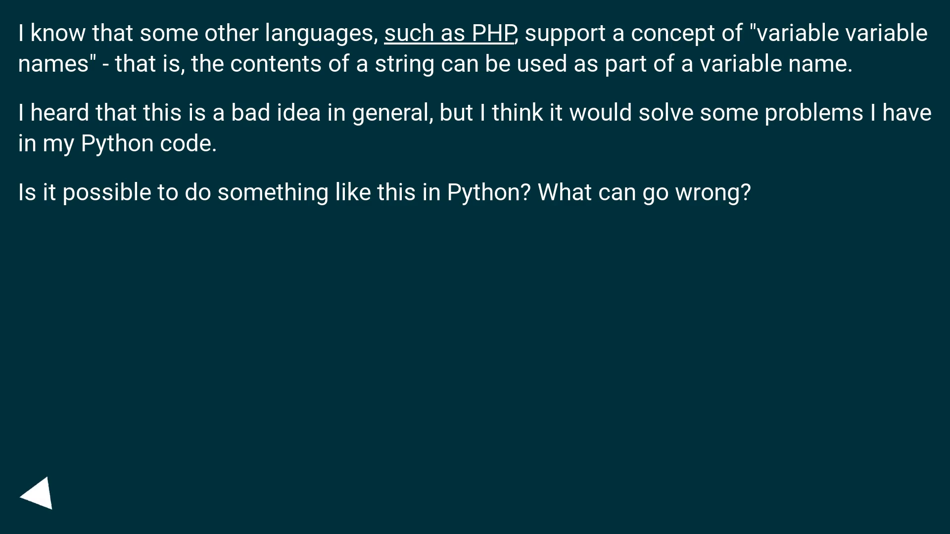
click(41, 491)
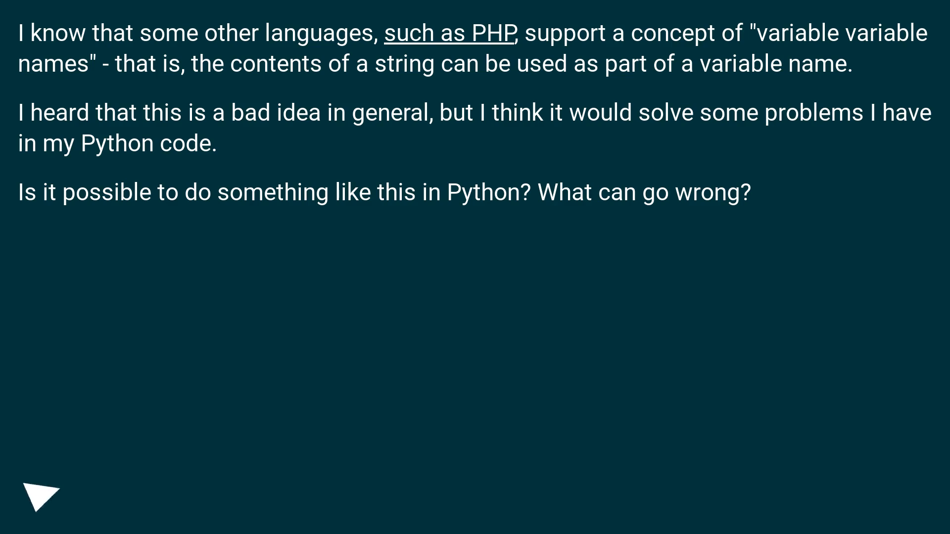
click(41, 495)
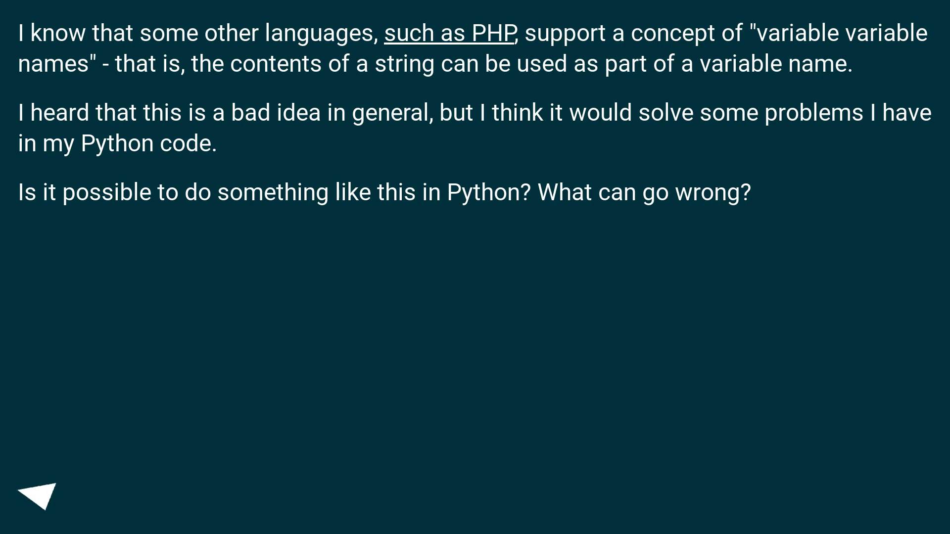
click(39, 494)
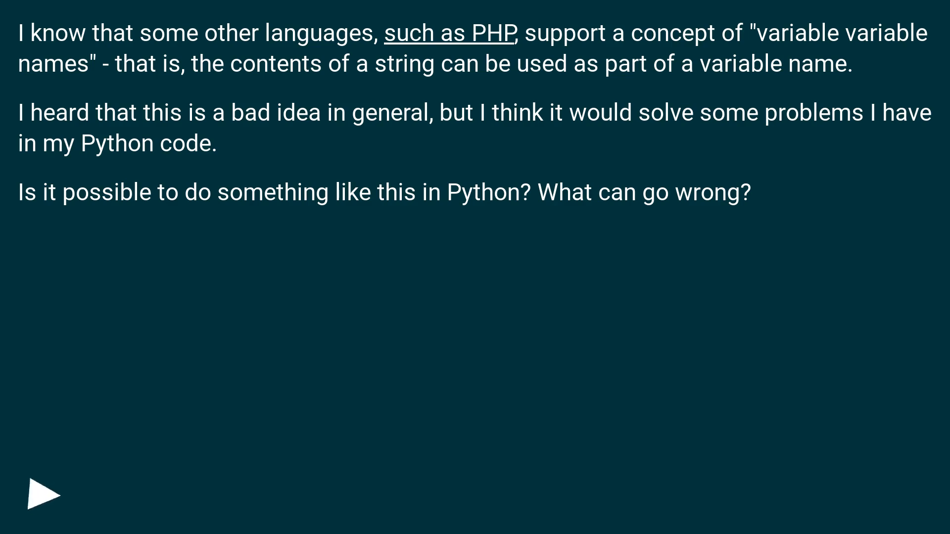
click(43, 493)
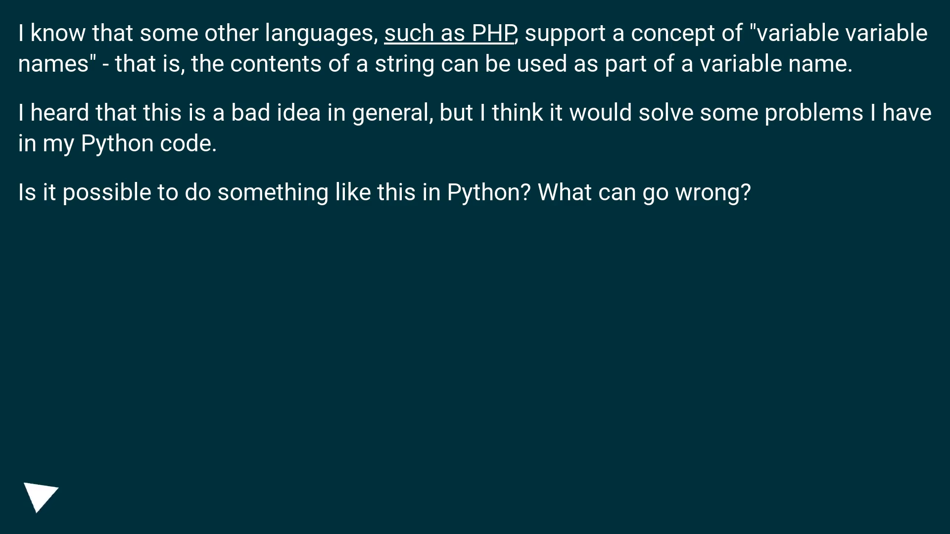
click(40, 495)
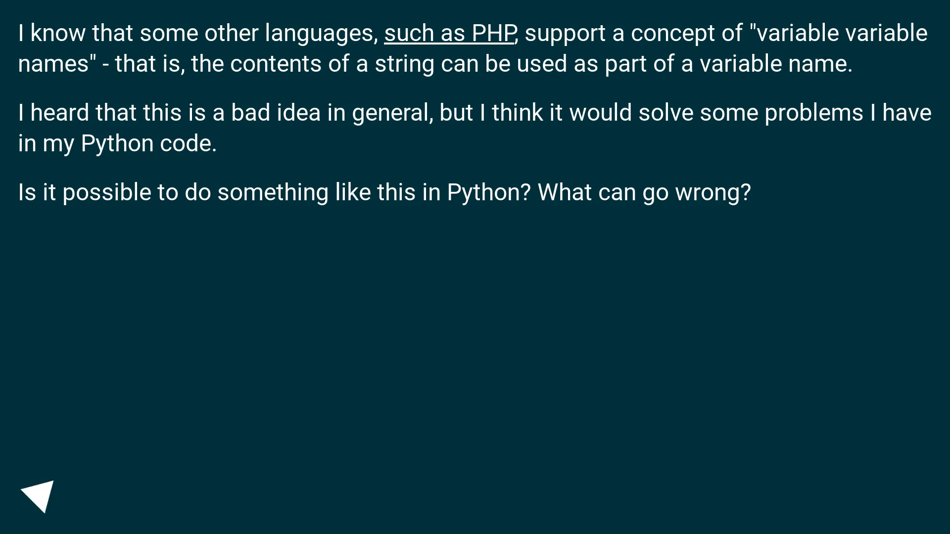
click(41, 494)
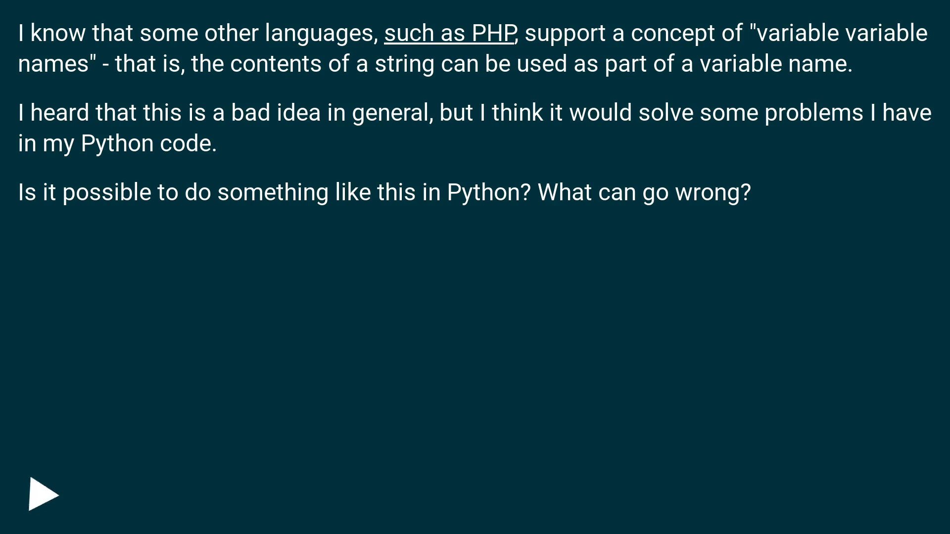
click(44, 494)
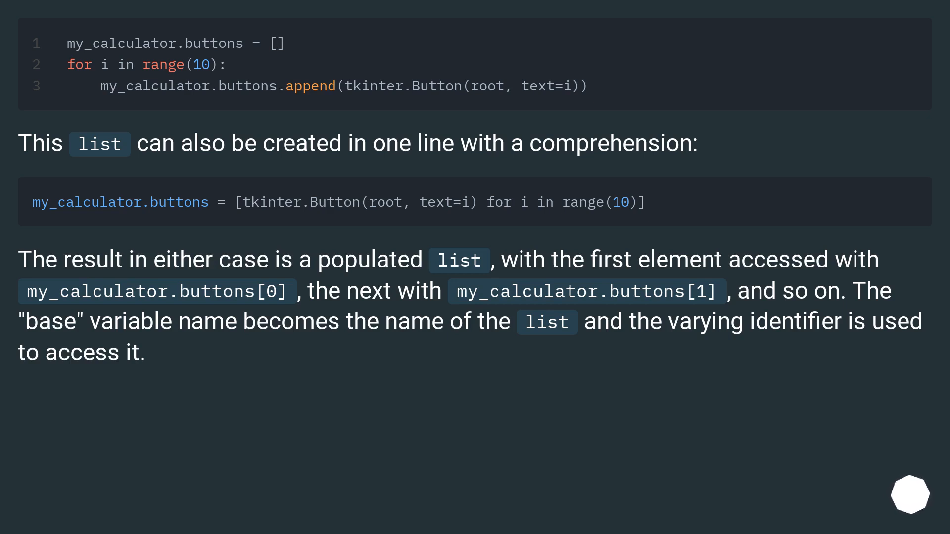
scroll(down, 3)
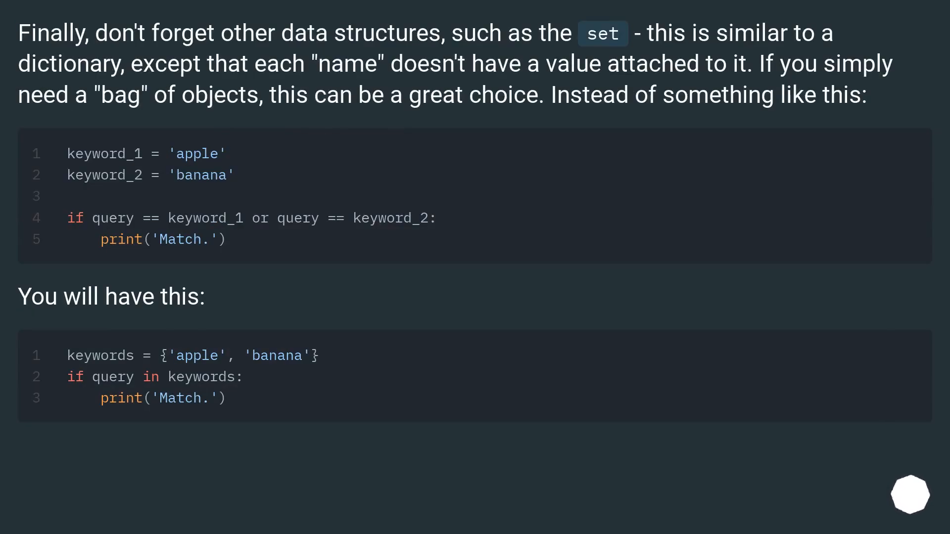